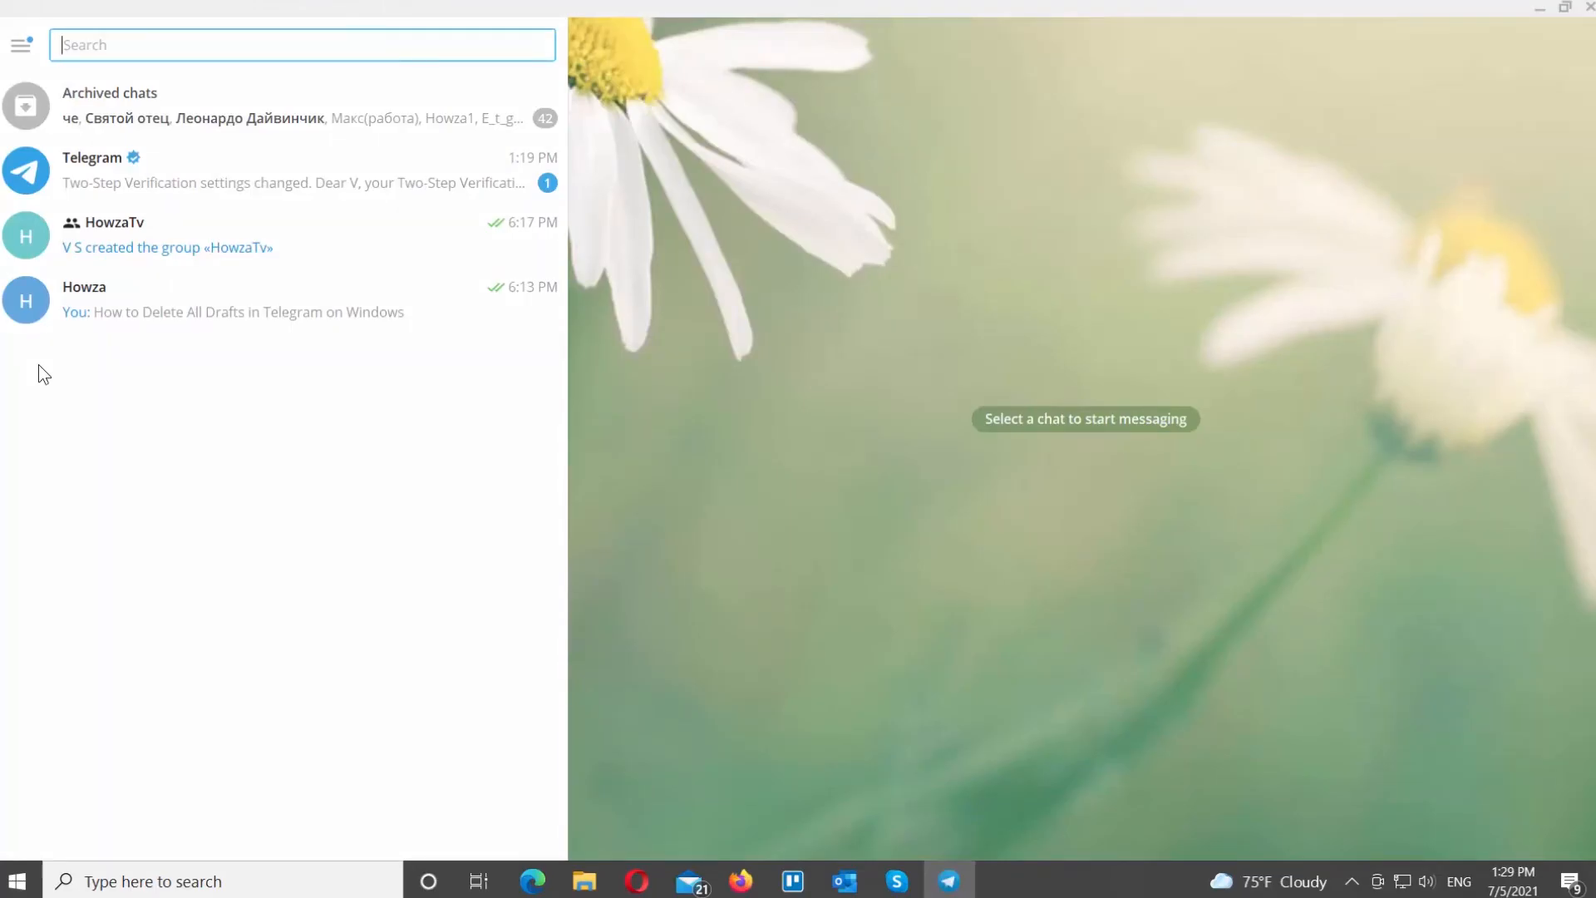
# Reach Settings > Privacy and Security and scroll to the Two-step verification options.
pyautogui.click(20, 45)
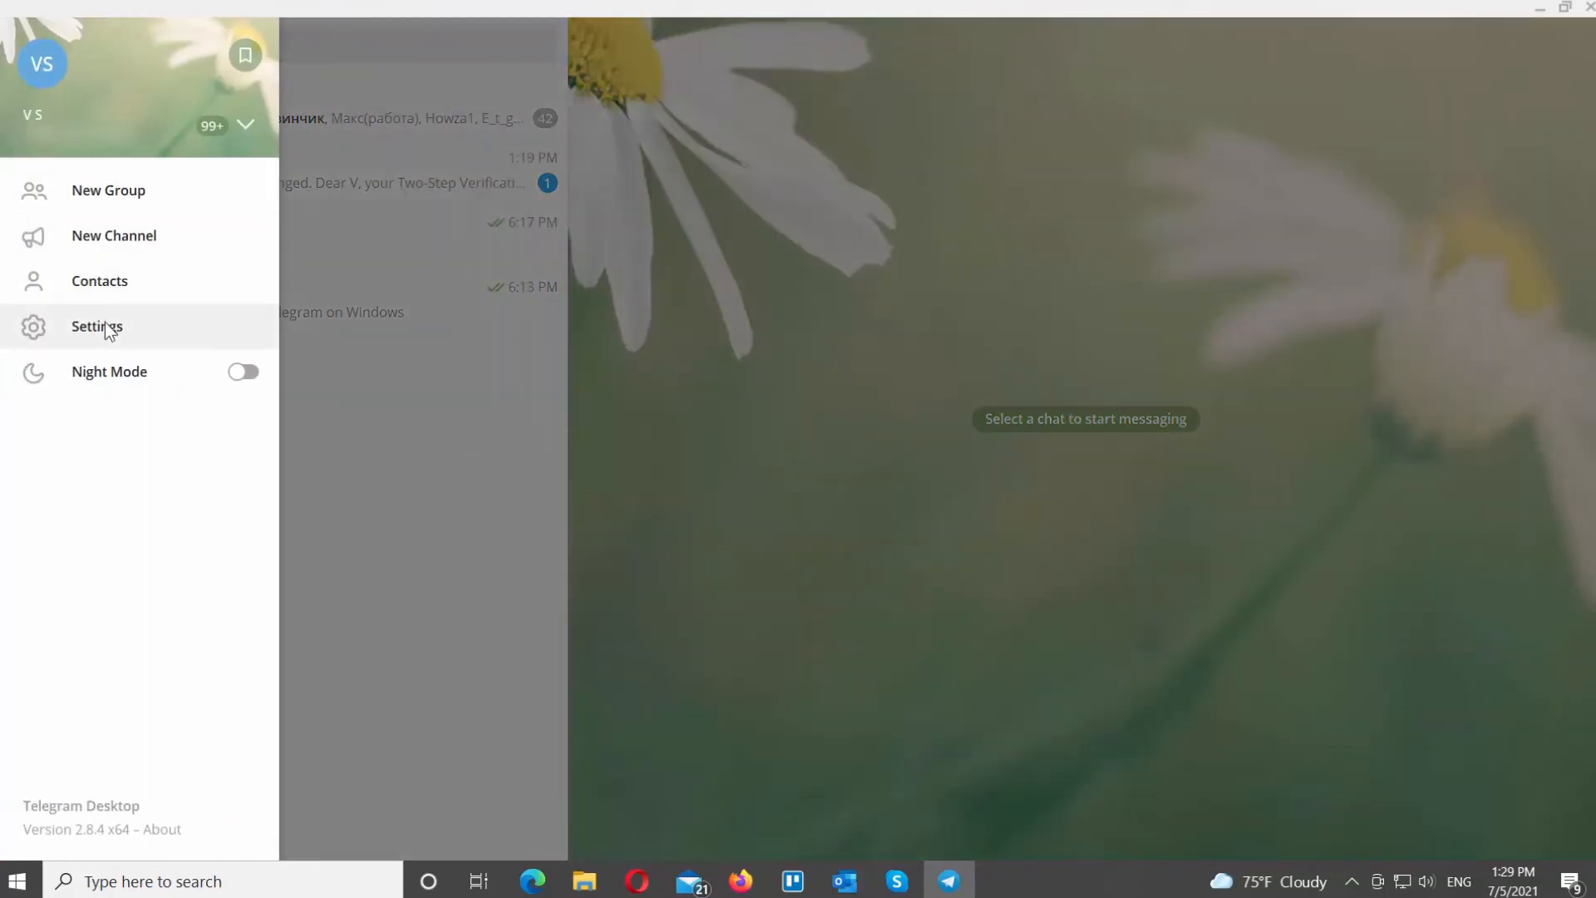
pyautogui.click(97, 326)
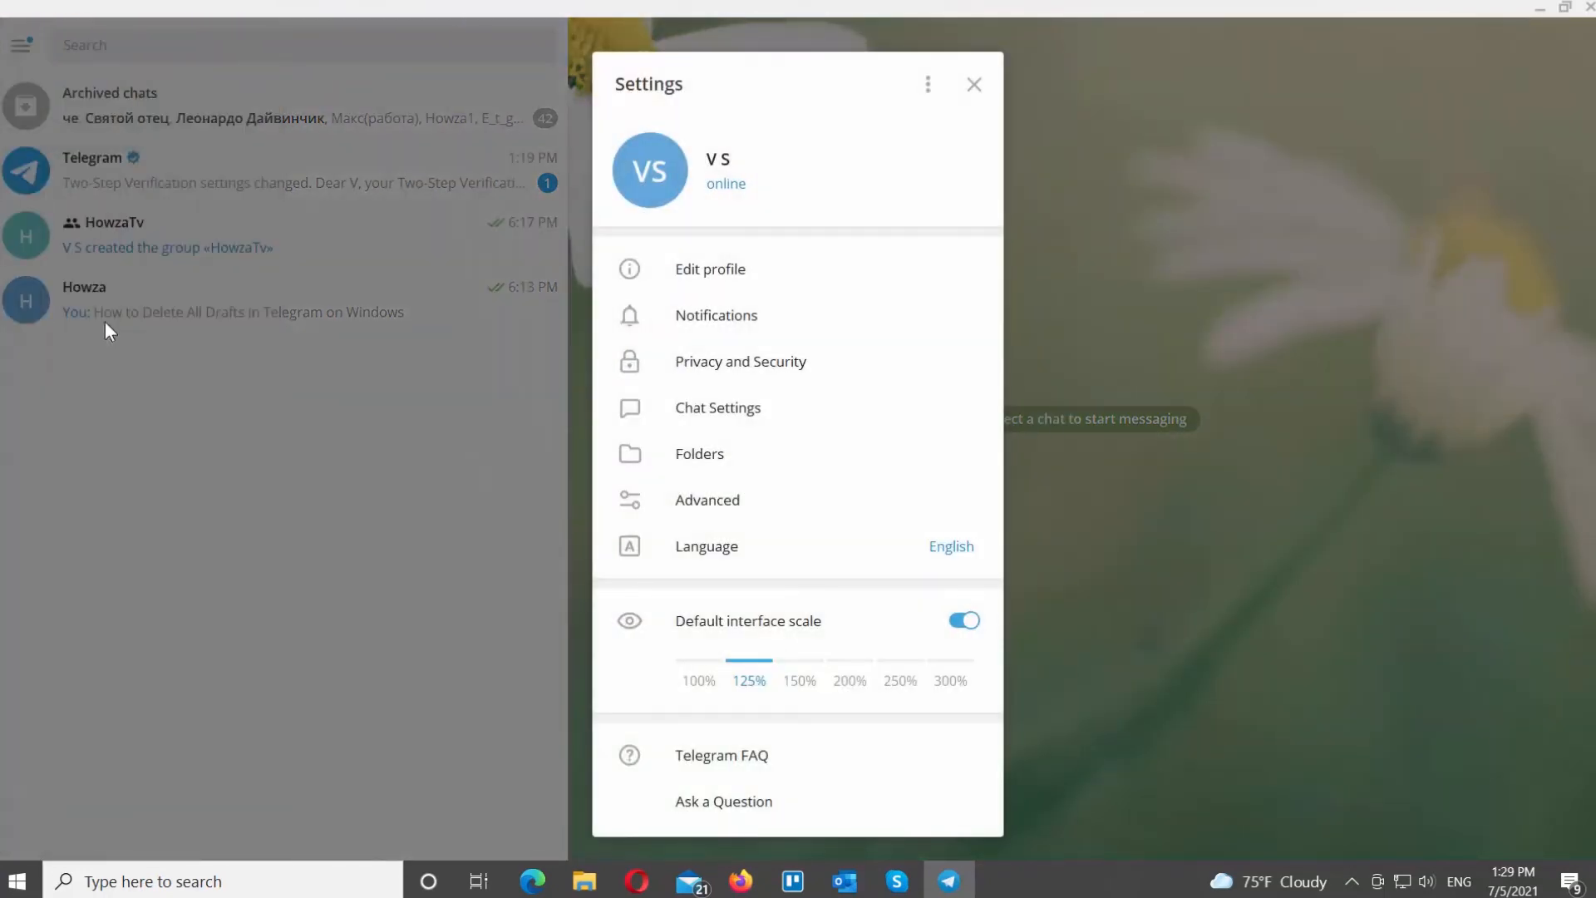
pyautogui.click(741, 361)
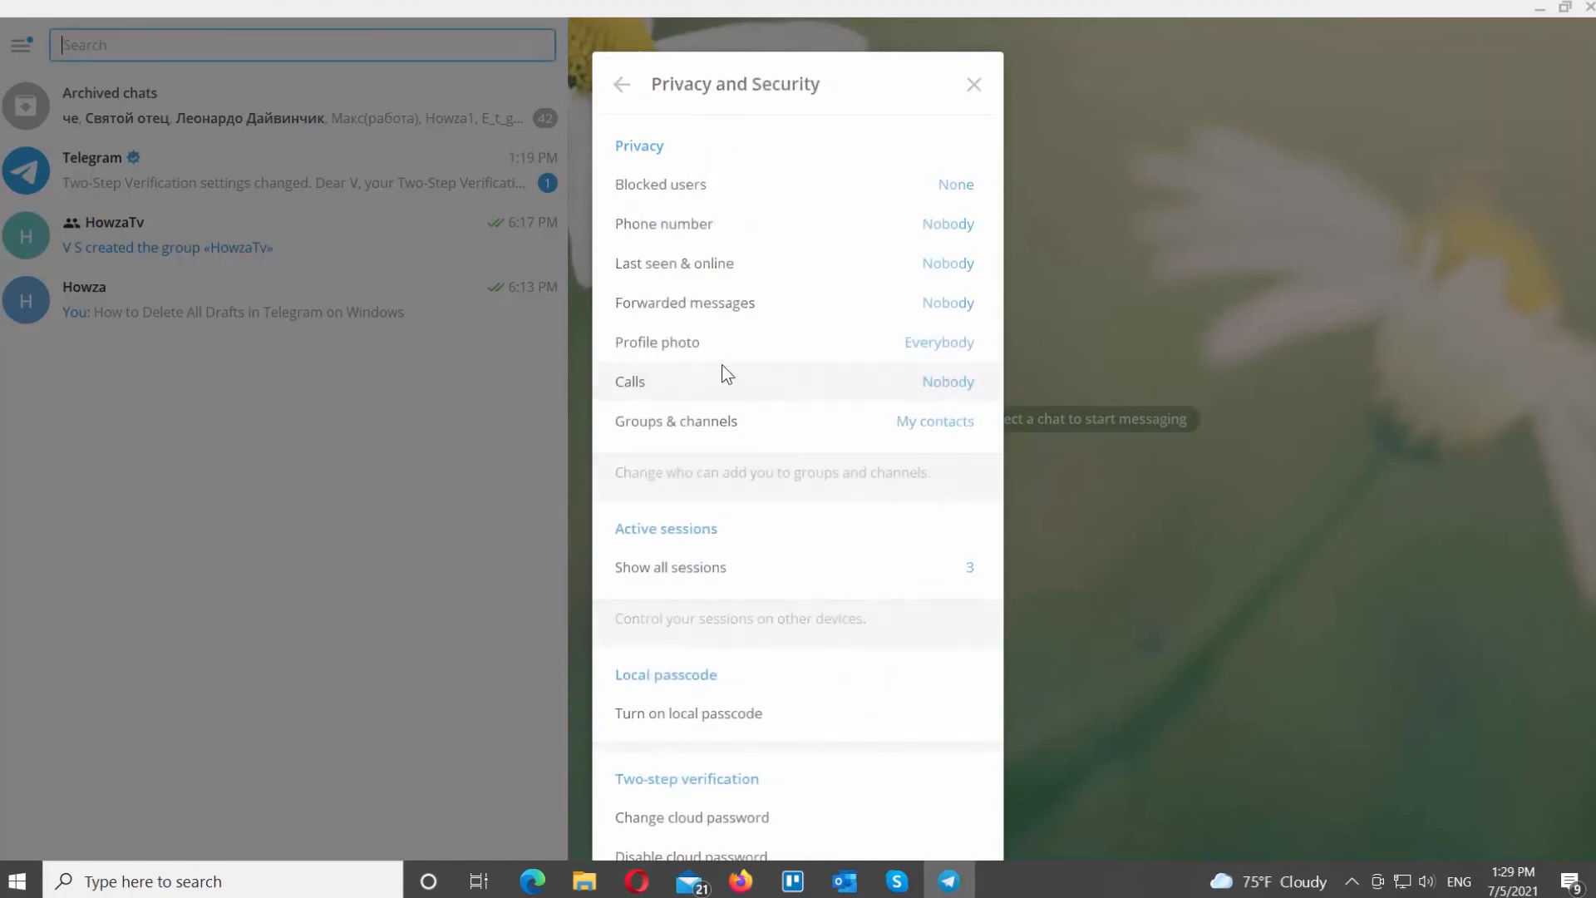
pyautogui.scroll(-3)
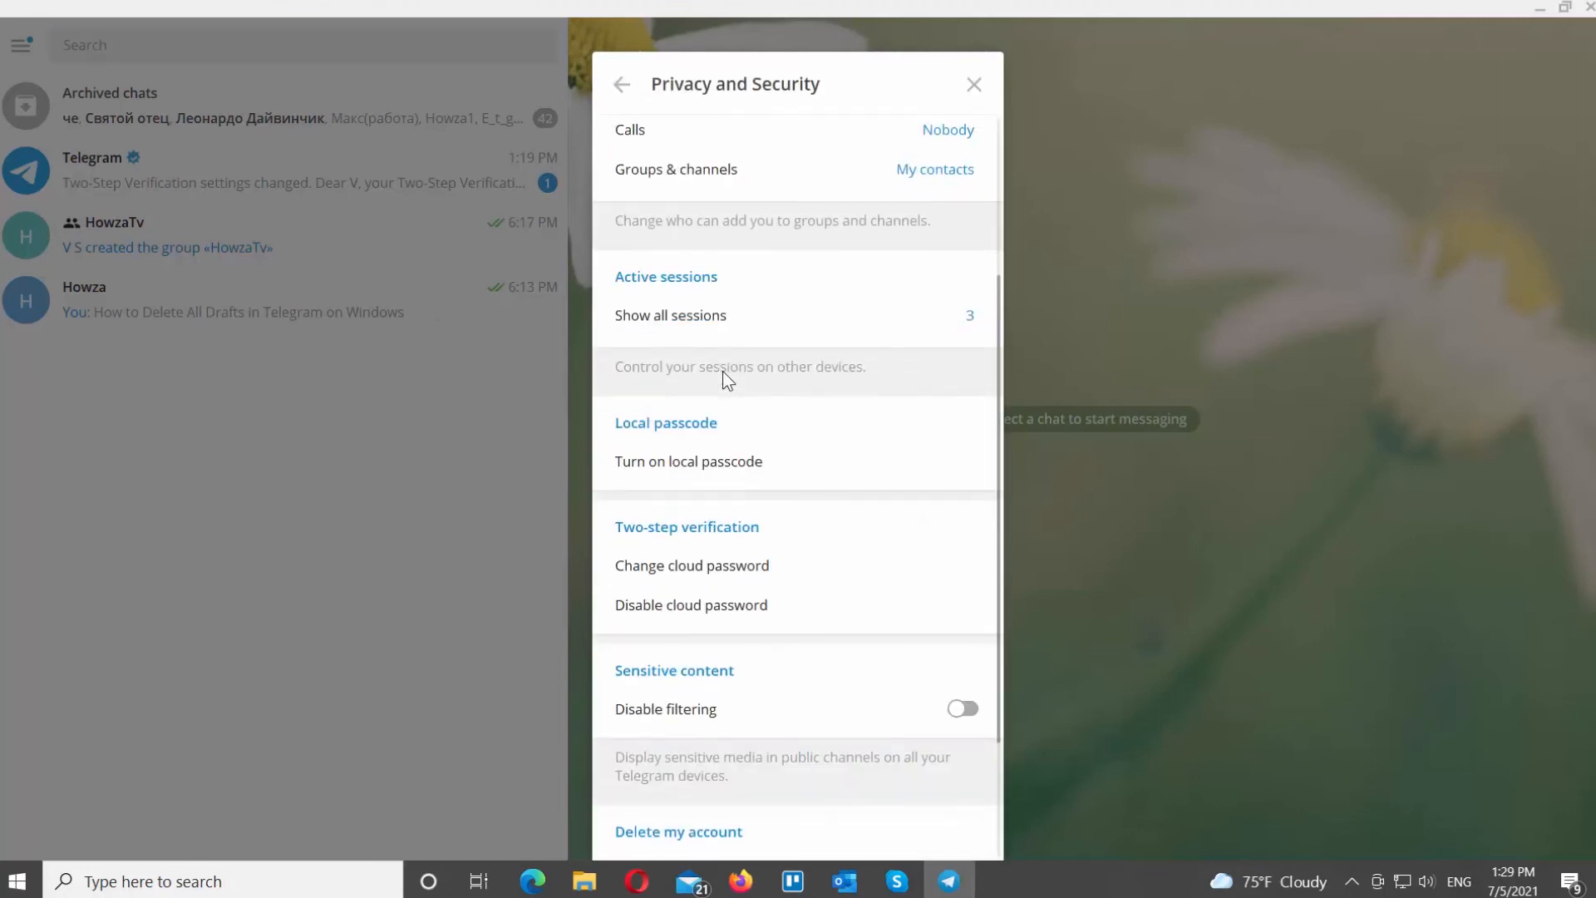
pyautogui.moveTo(732, 571)
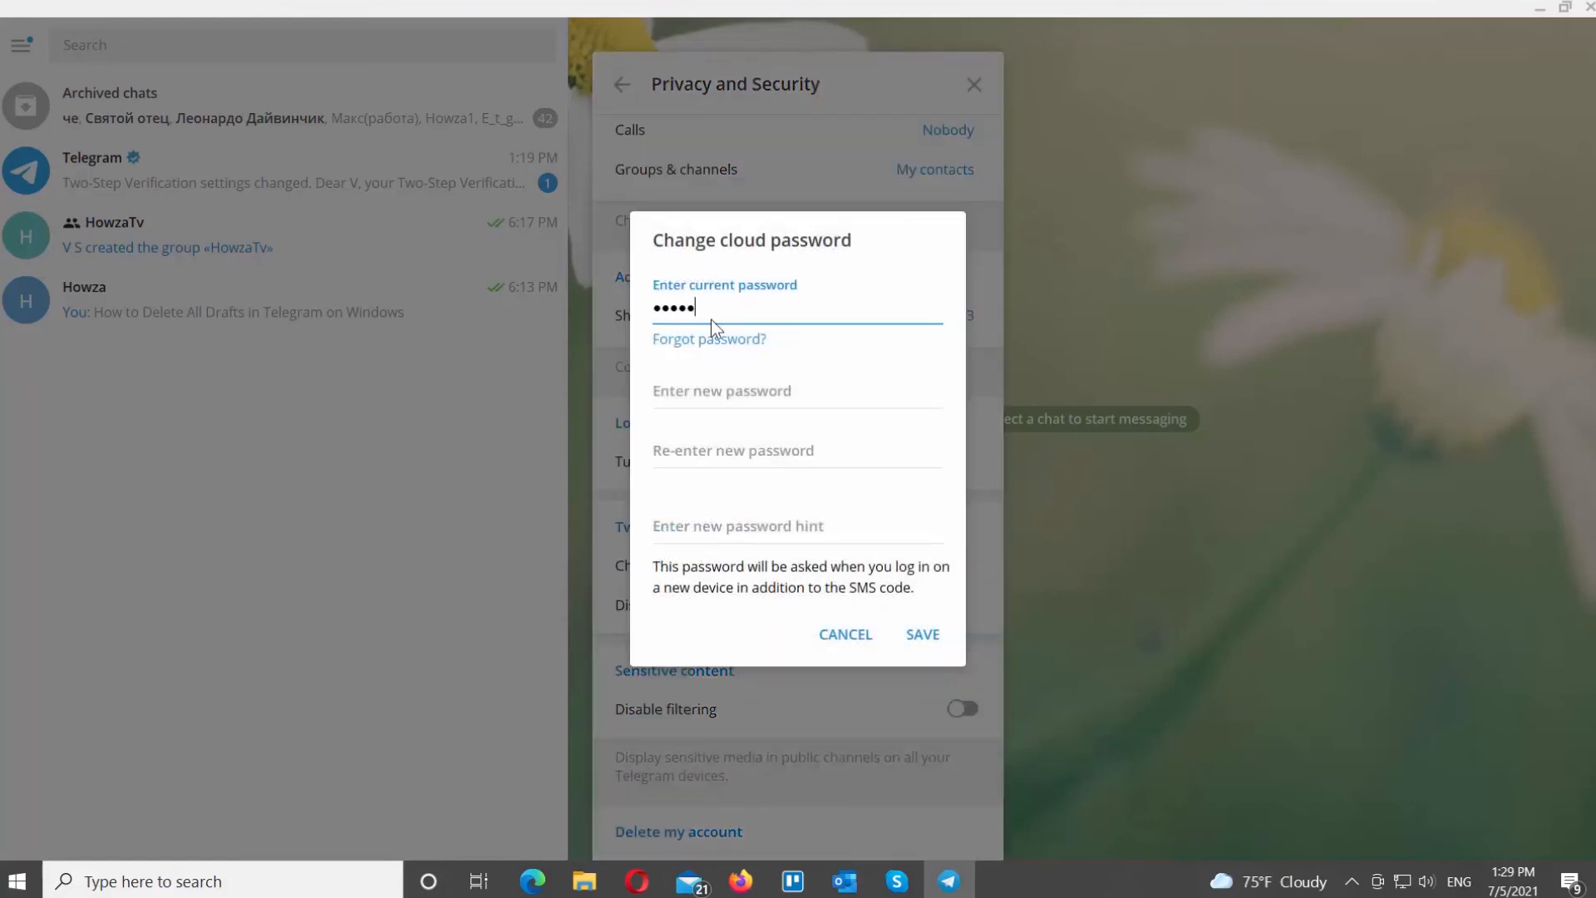
# Enter the current and new cloud passwords and save, showing 'Your cloud password was updated'.
pyautogui.write('•••••')
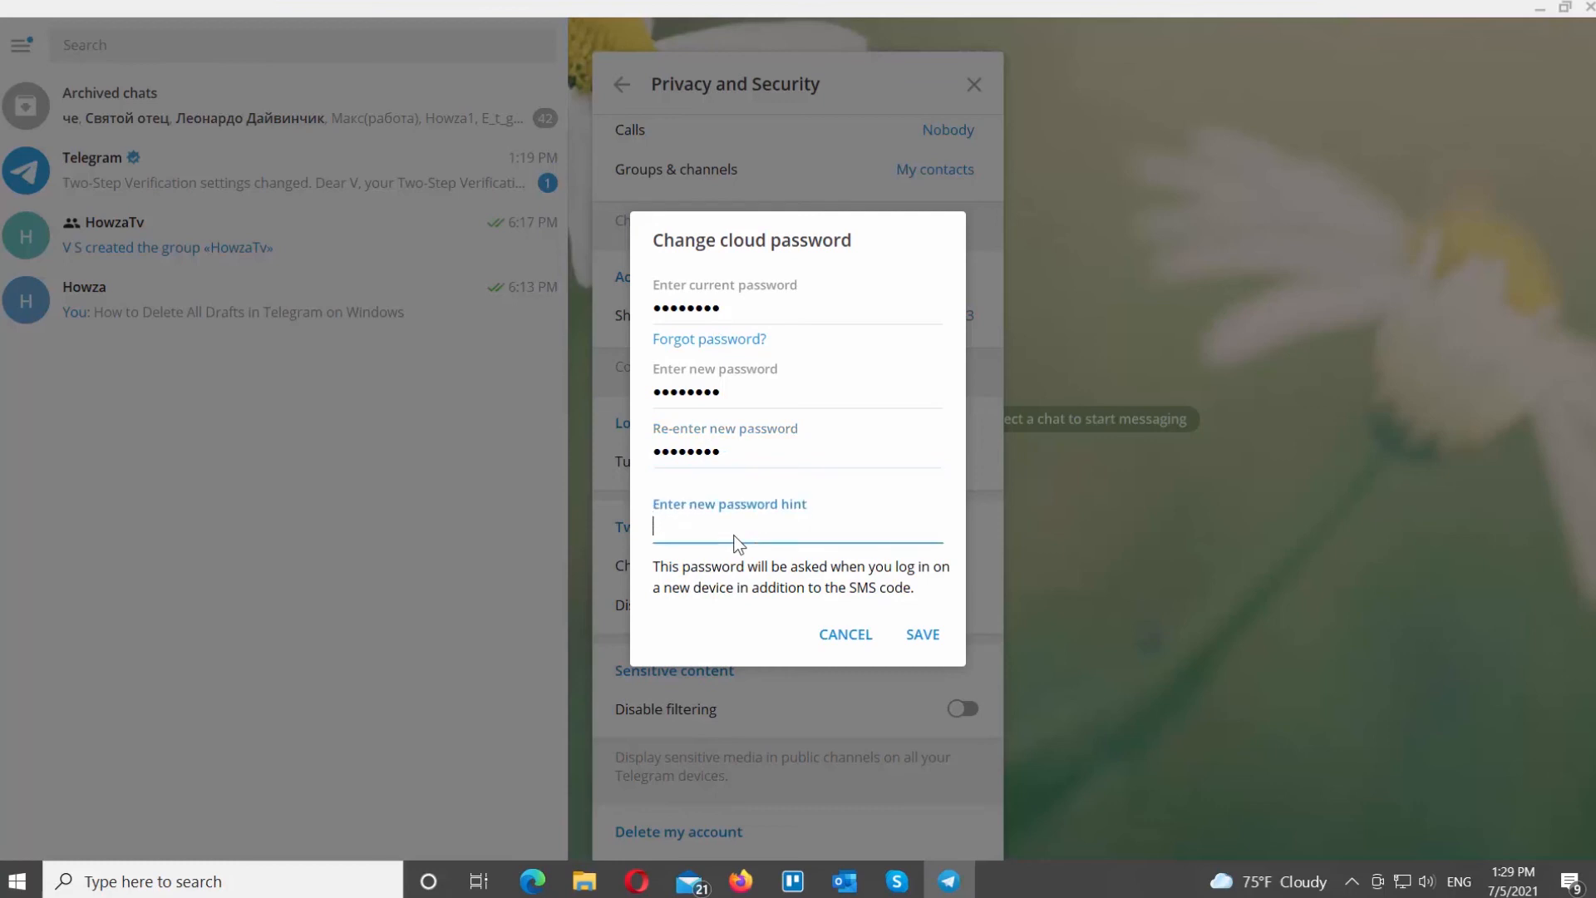
pyautogui.moveTo(883, 615)
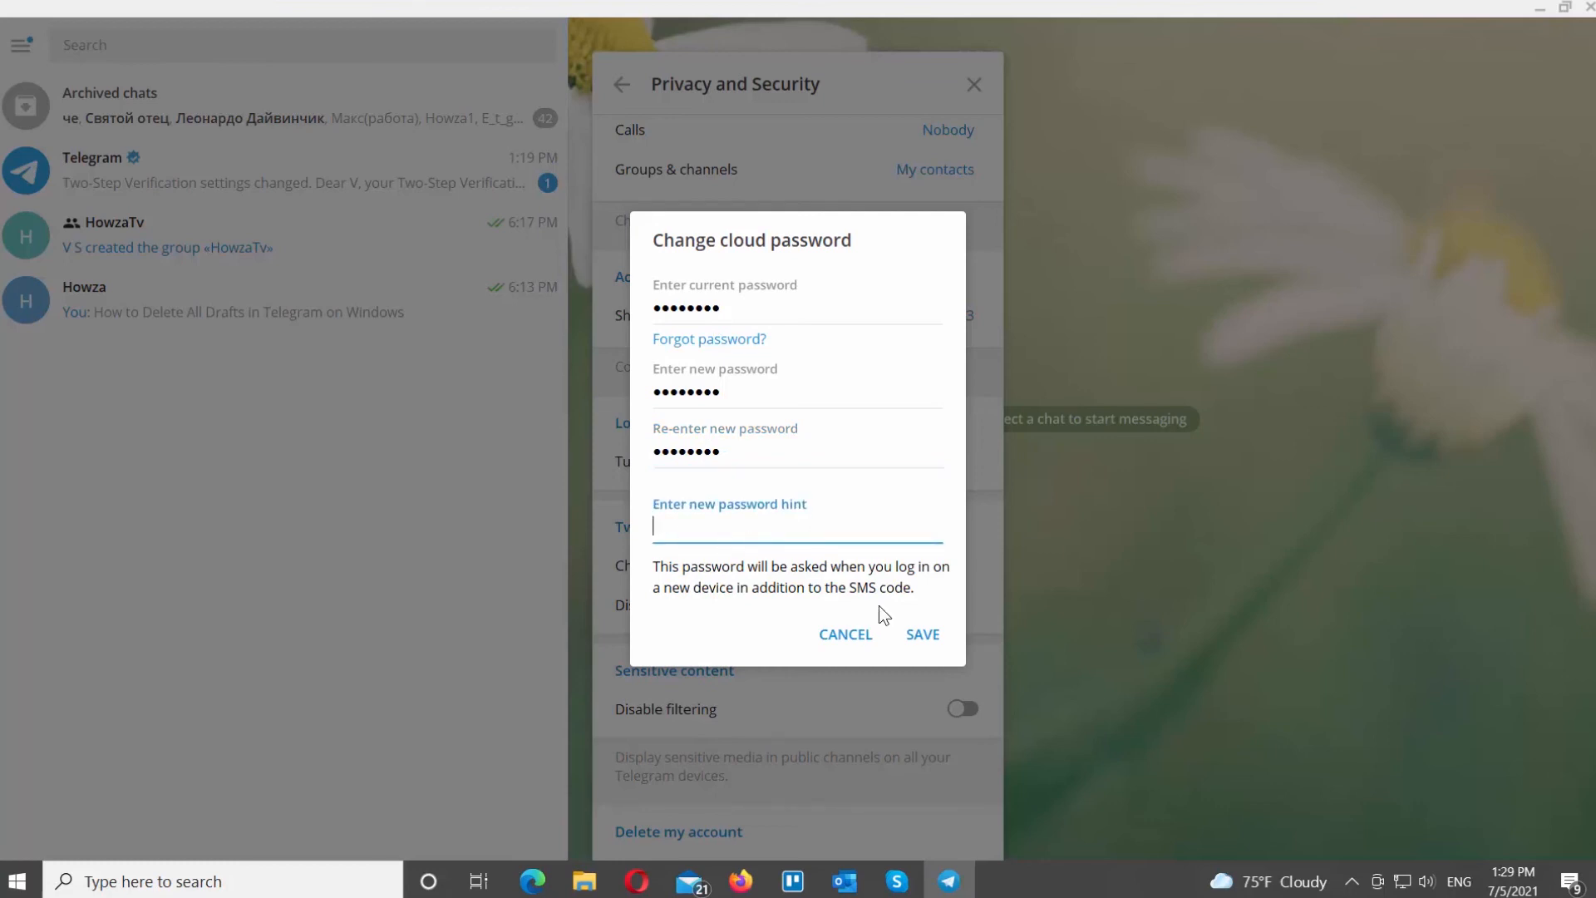
pyautogui.click(921, 634)
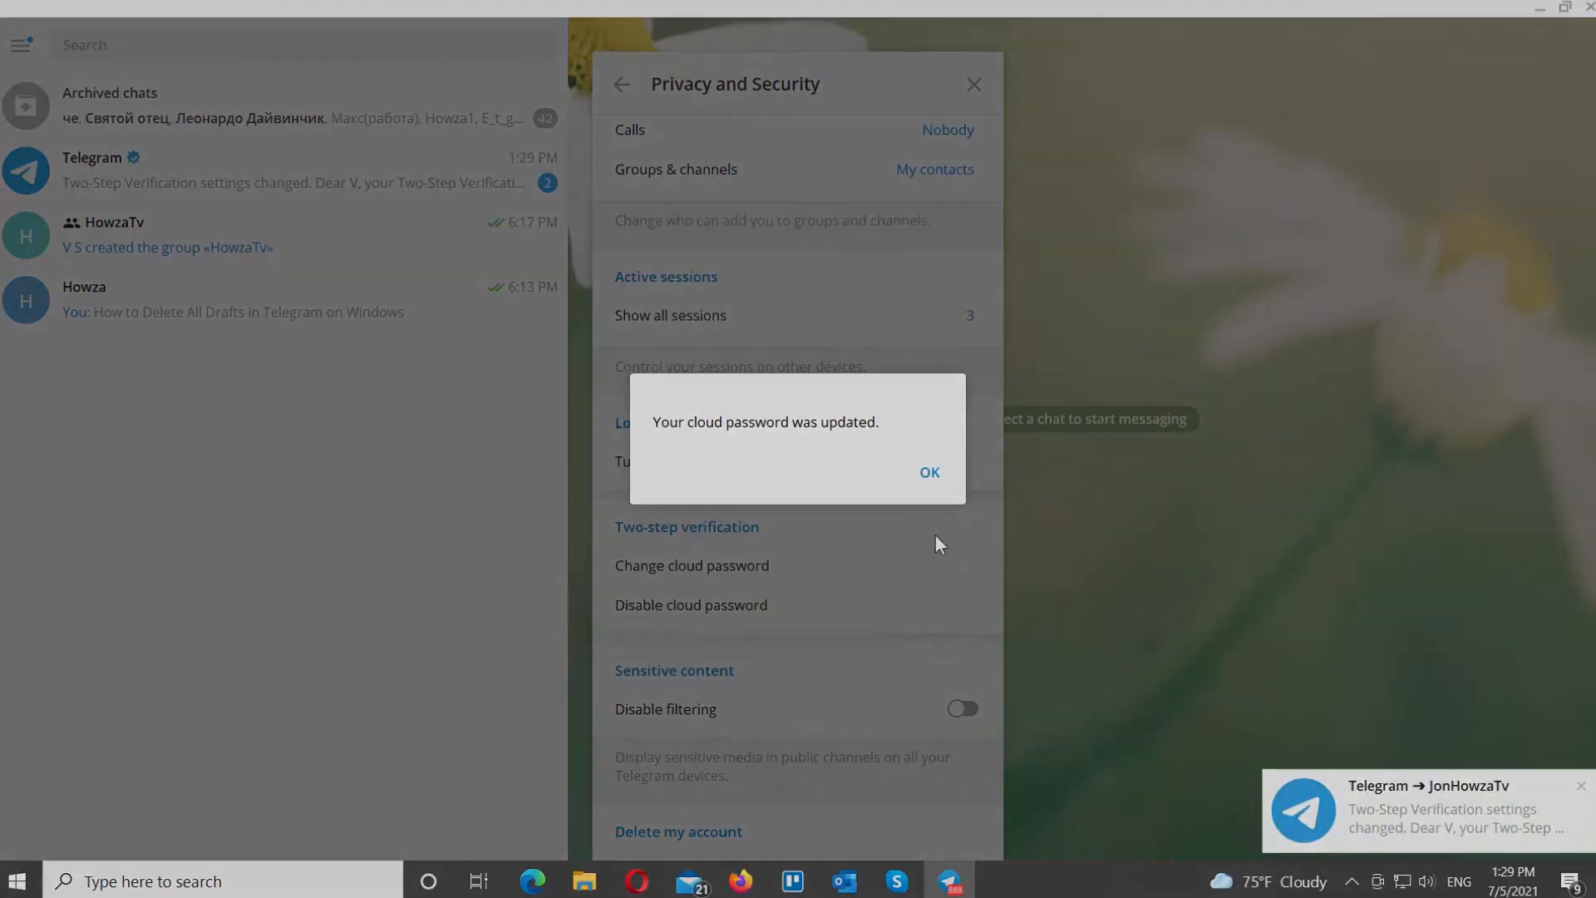